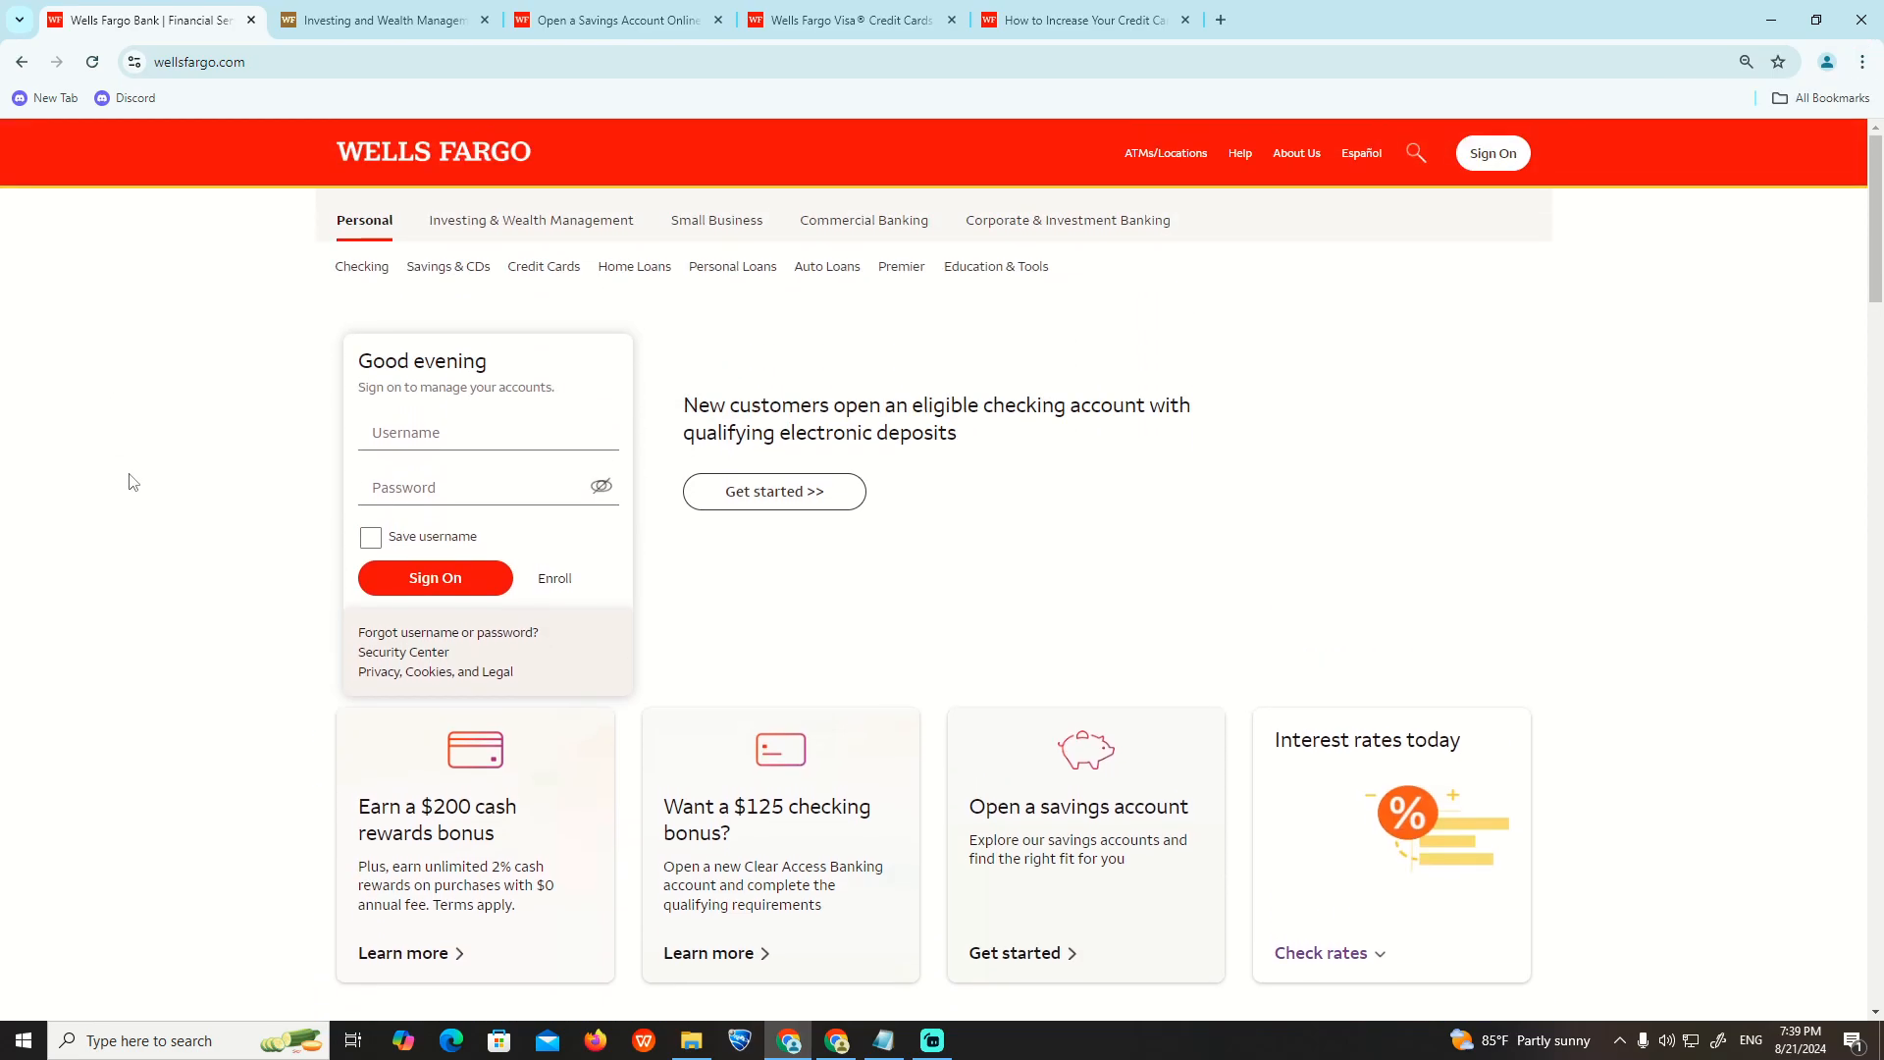
pyautogui.moveTo(225, 489)
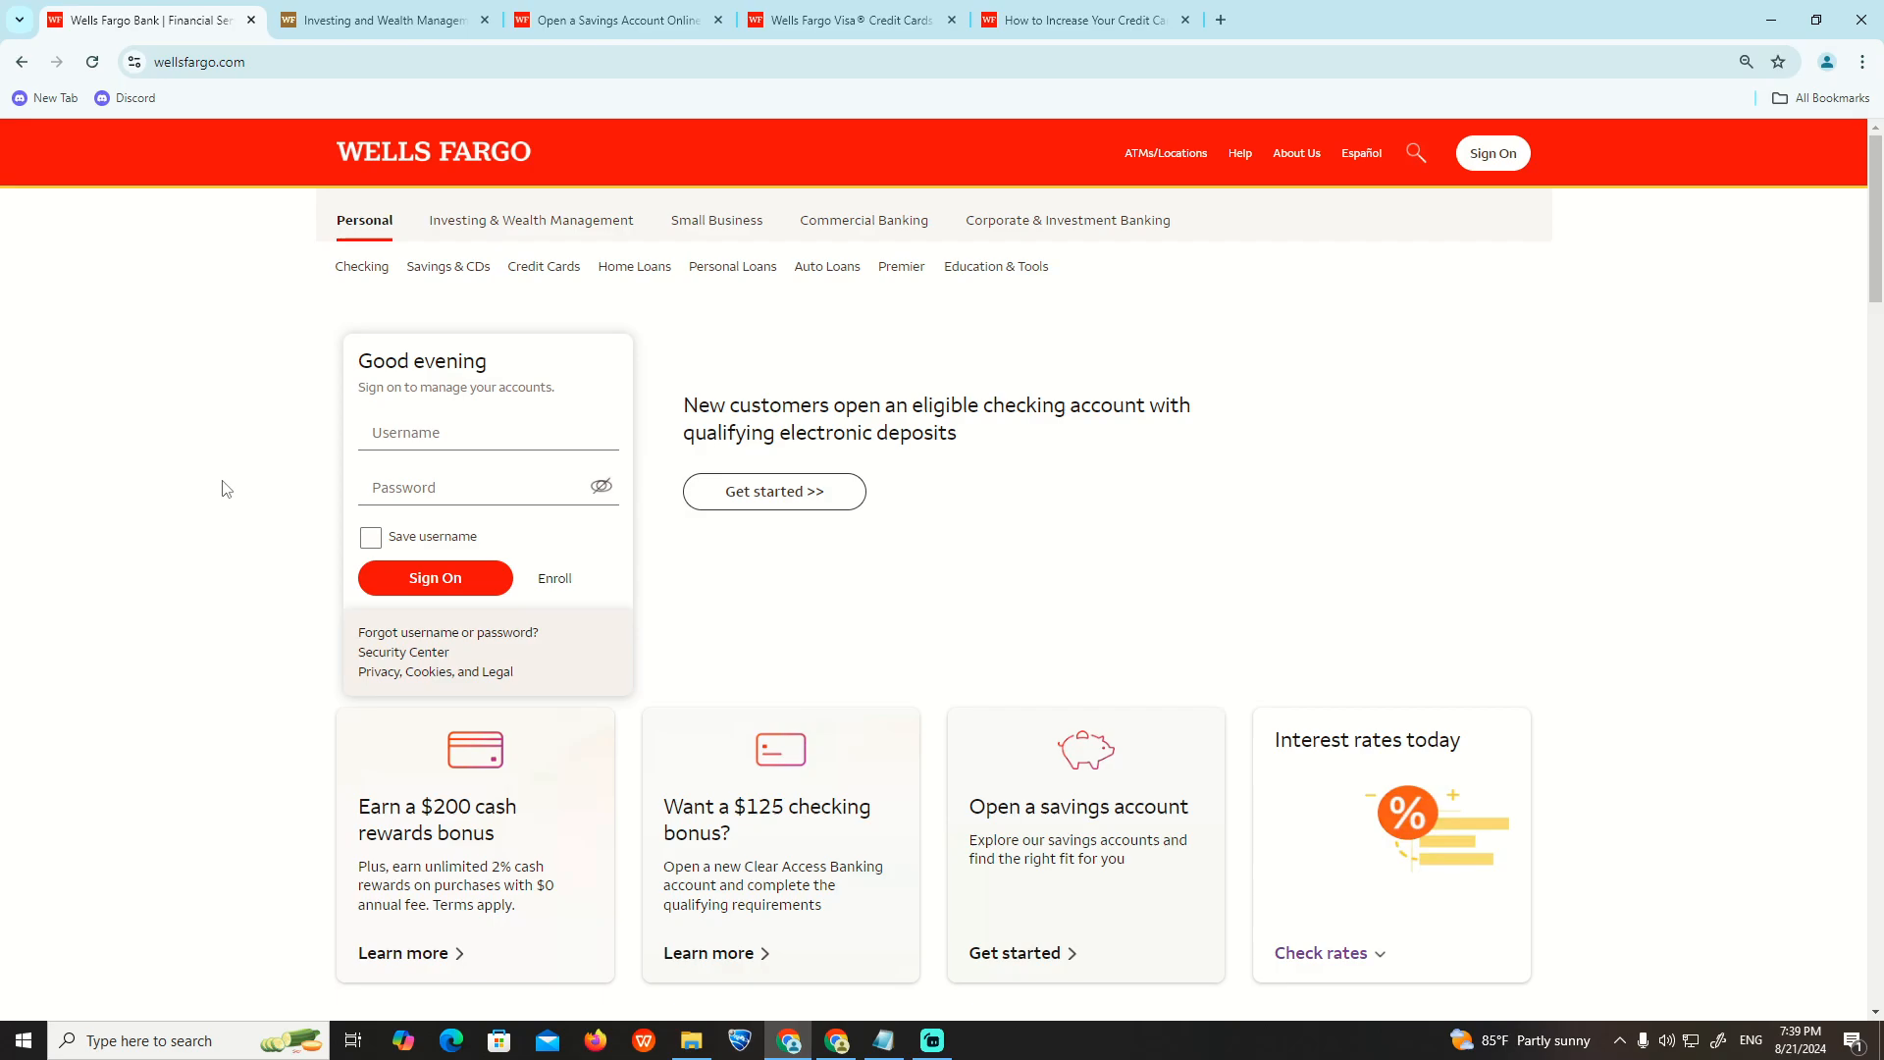
# Glance at the Investing and Wealth Management tab, then move to the Savings Accounts and CDs tab
pyautogui.click(385, 20)
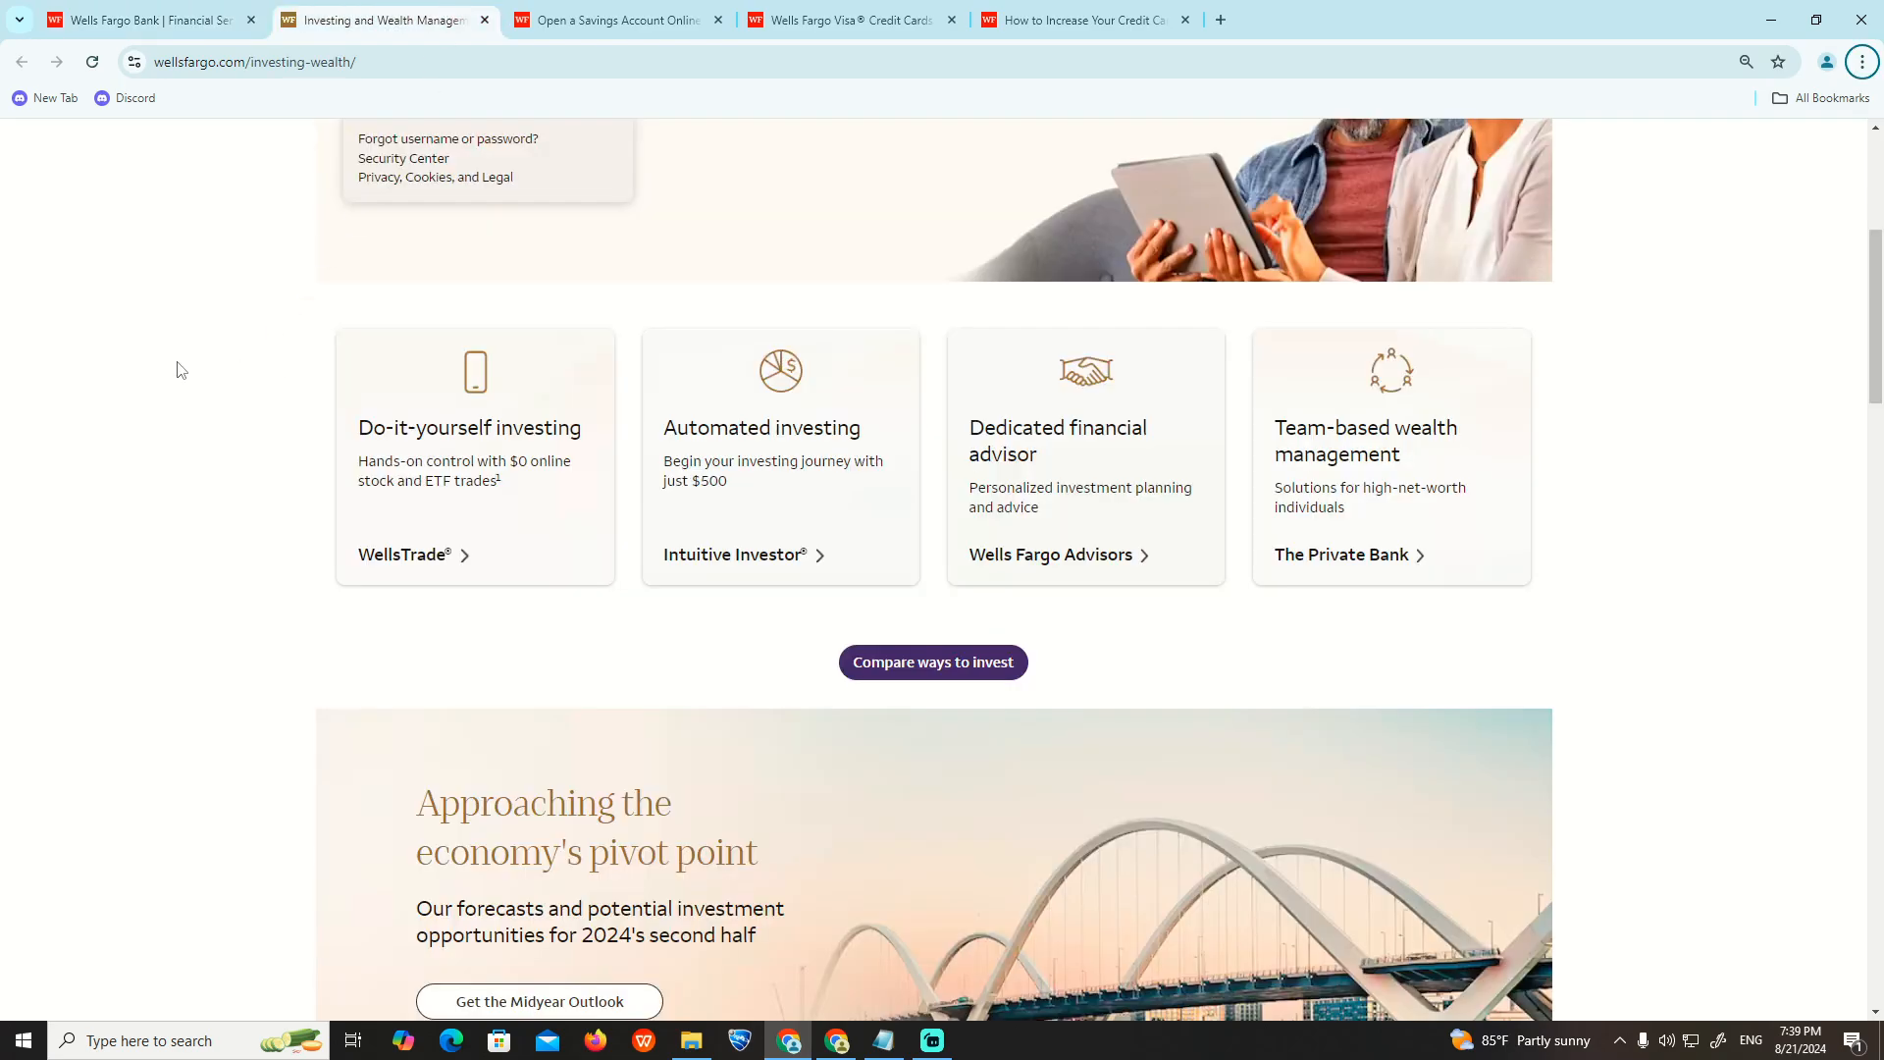
pyautogui.moveTo(305, 334)
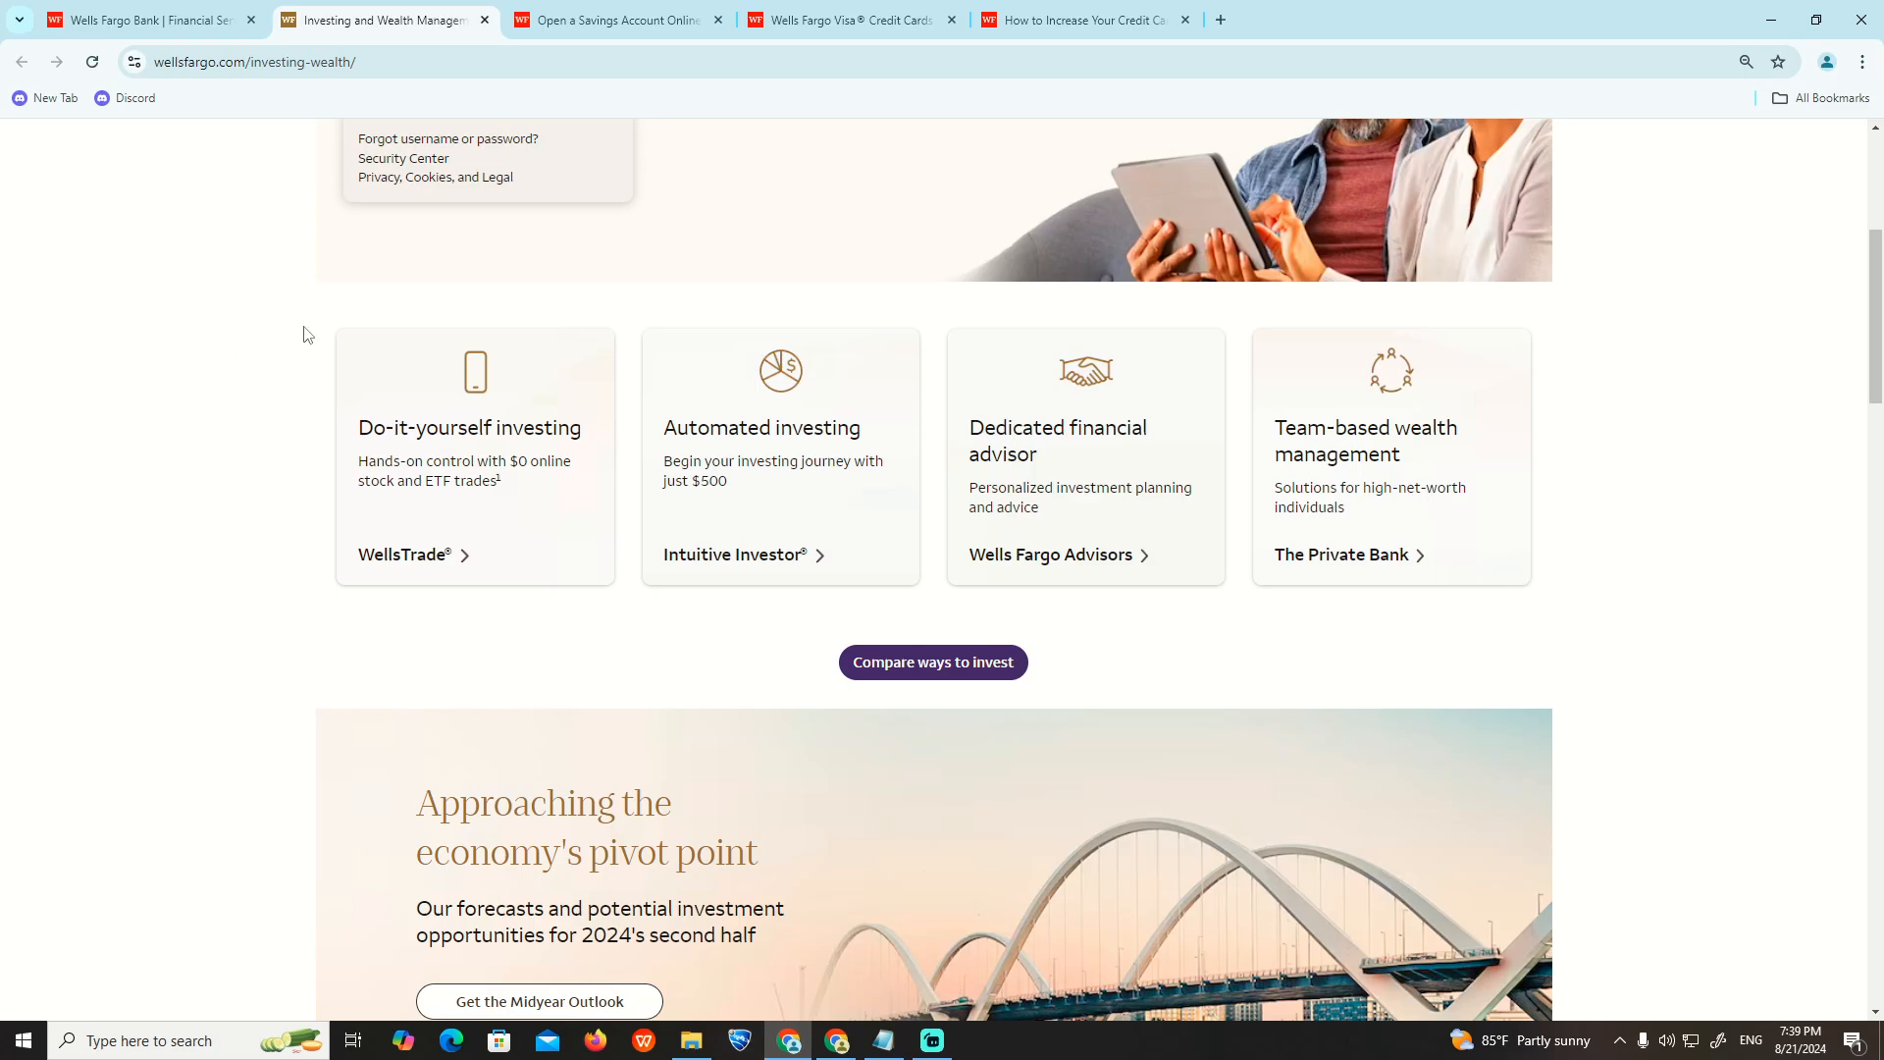
pyautogui.moveTo(589, 325)
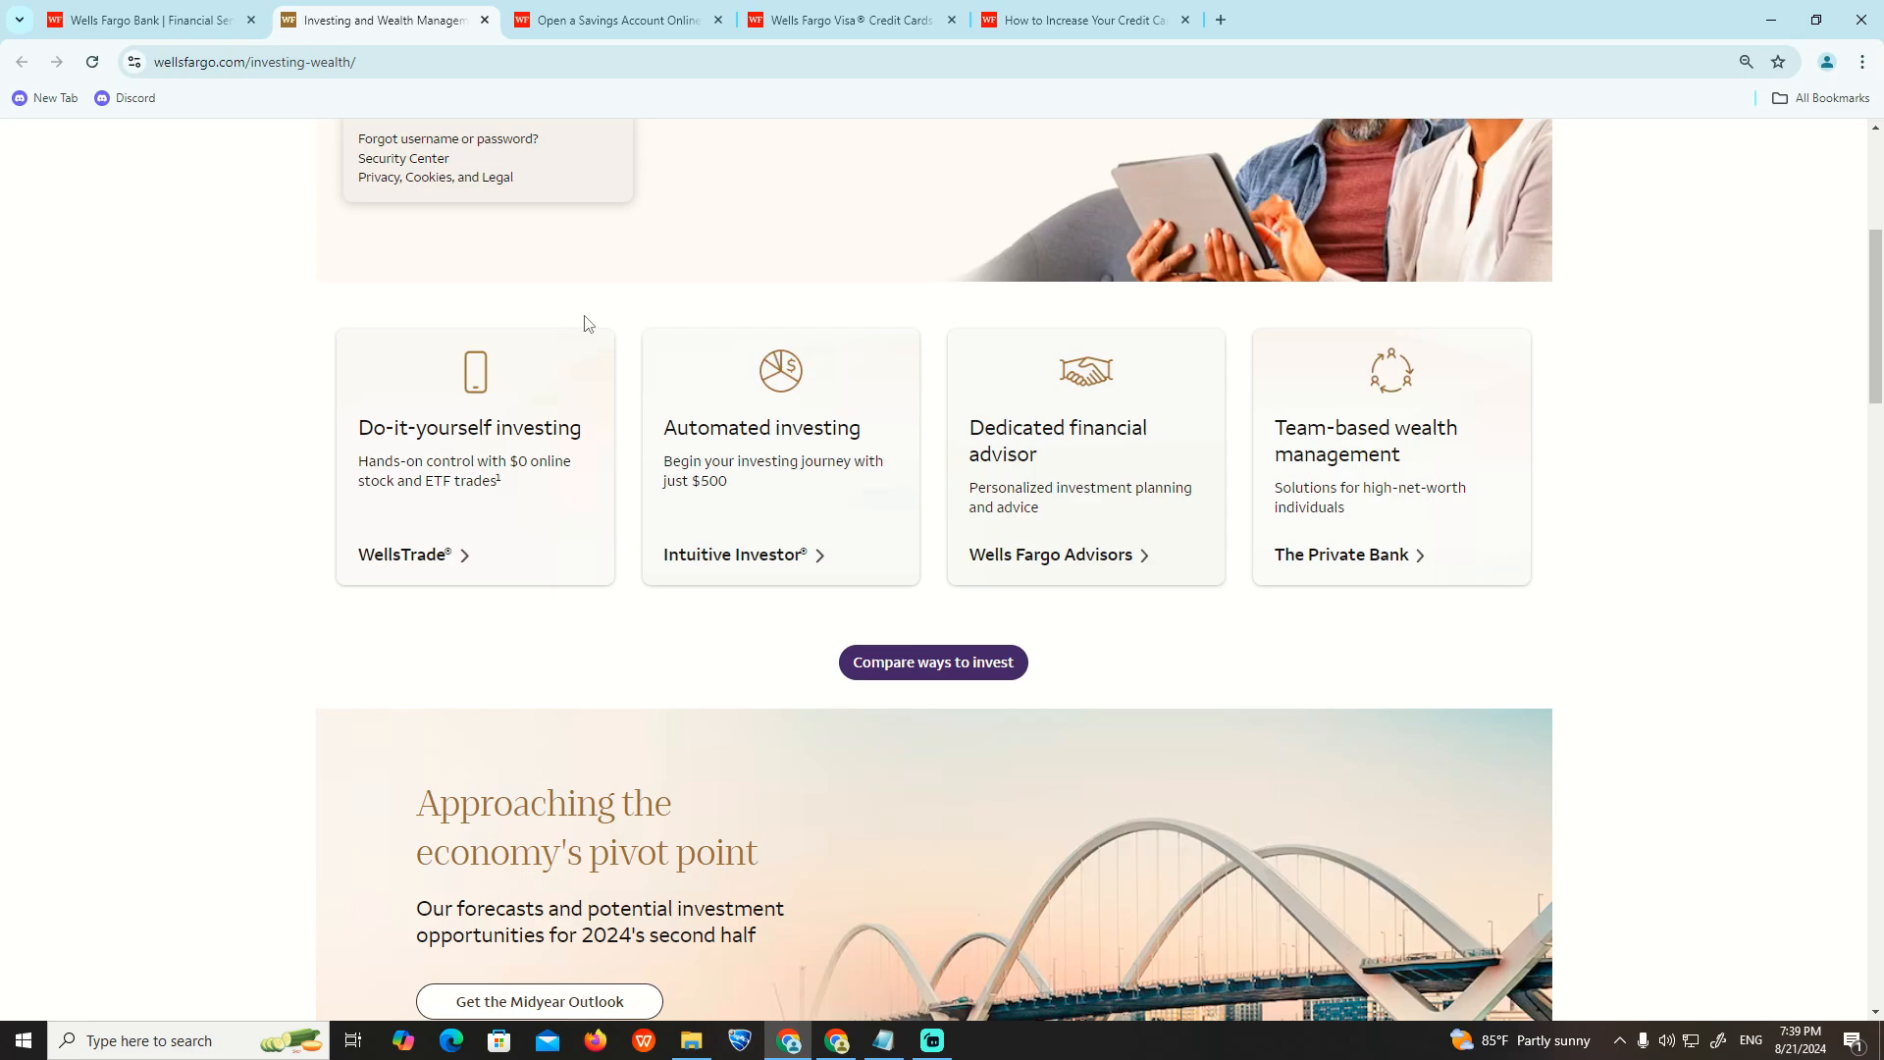
pyautogui.click(615, 19)
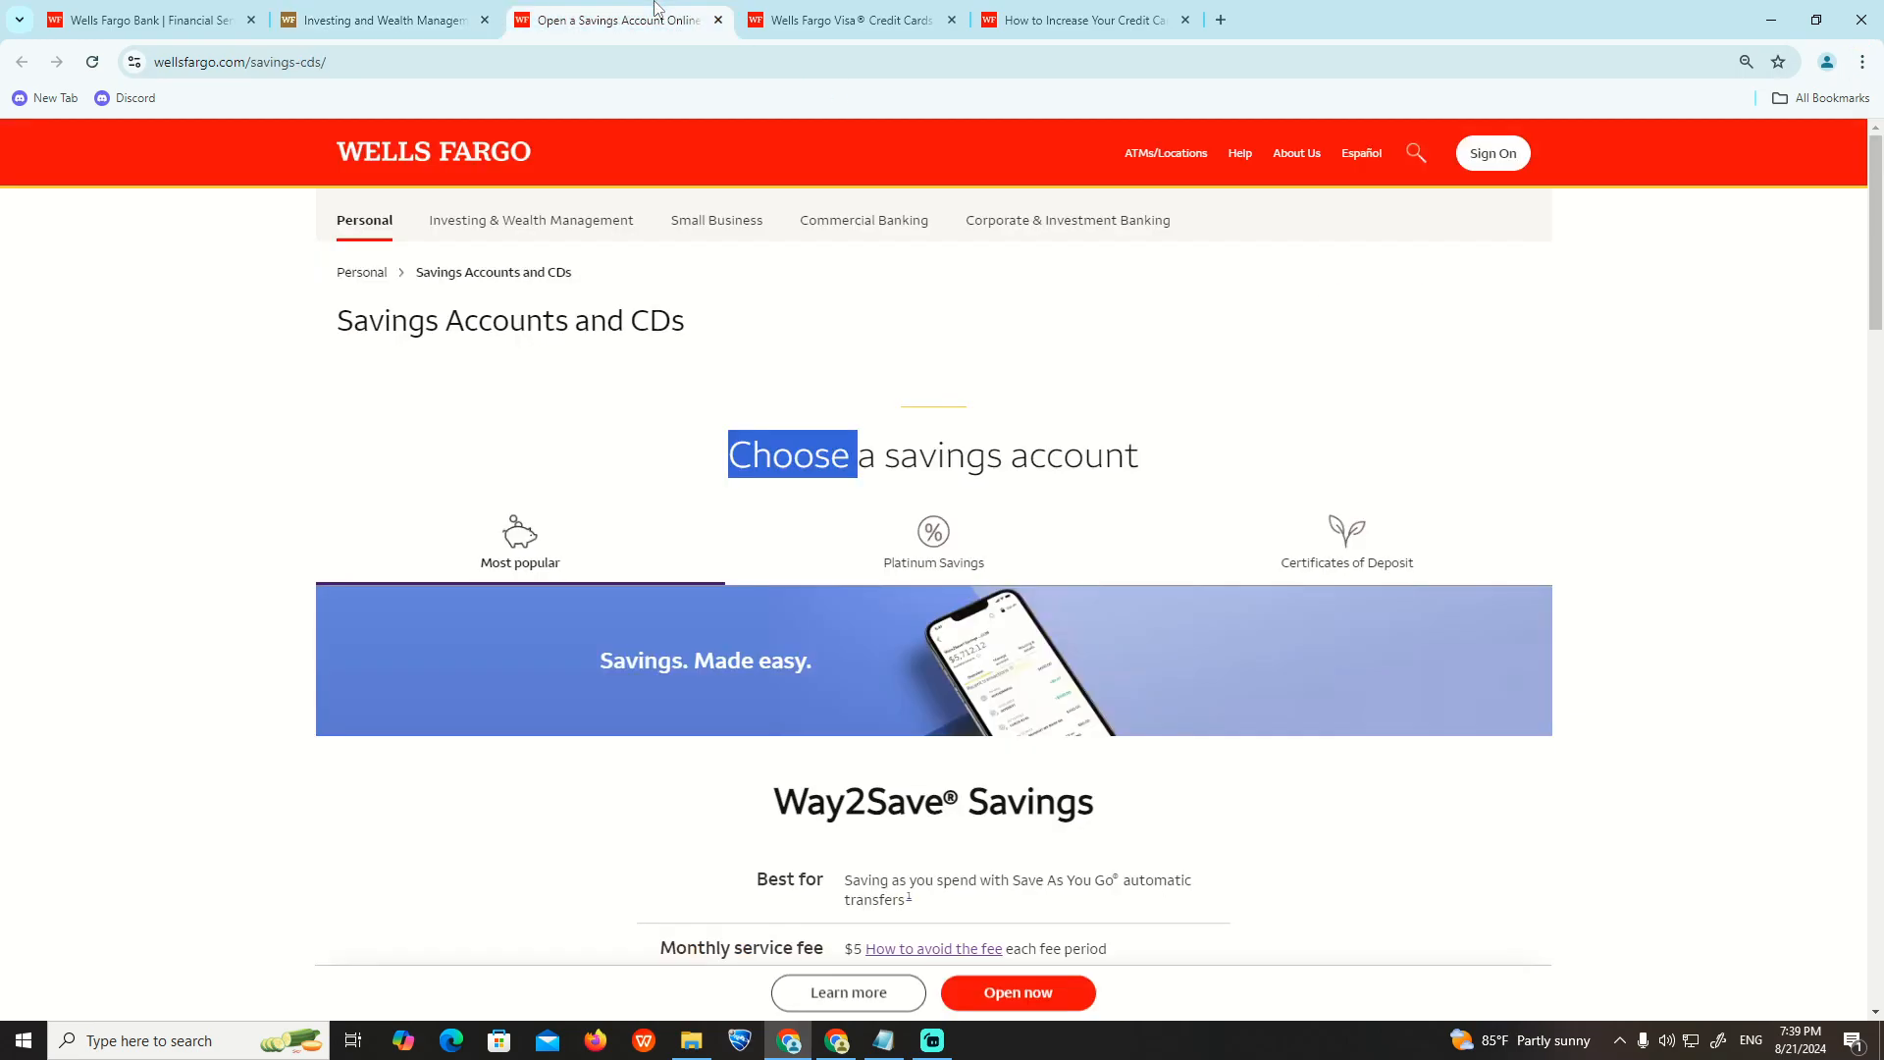
# Read the credit-limit article down to 'How do you request a credit limit increase?'
pyautogui.click(1077, 19)
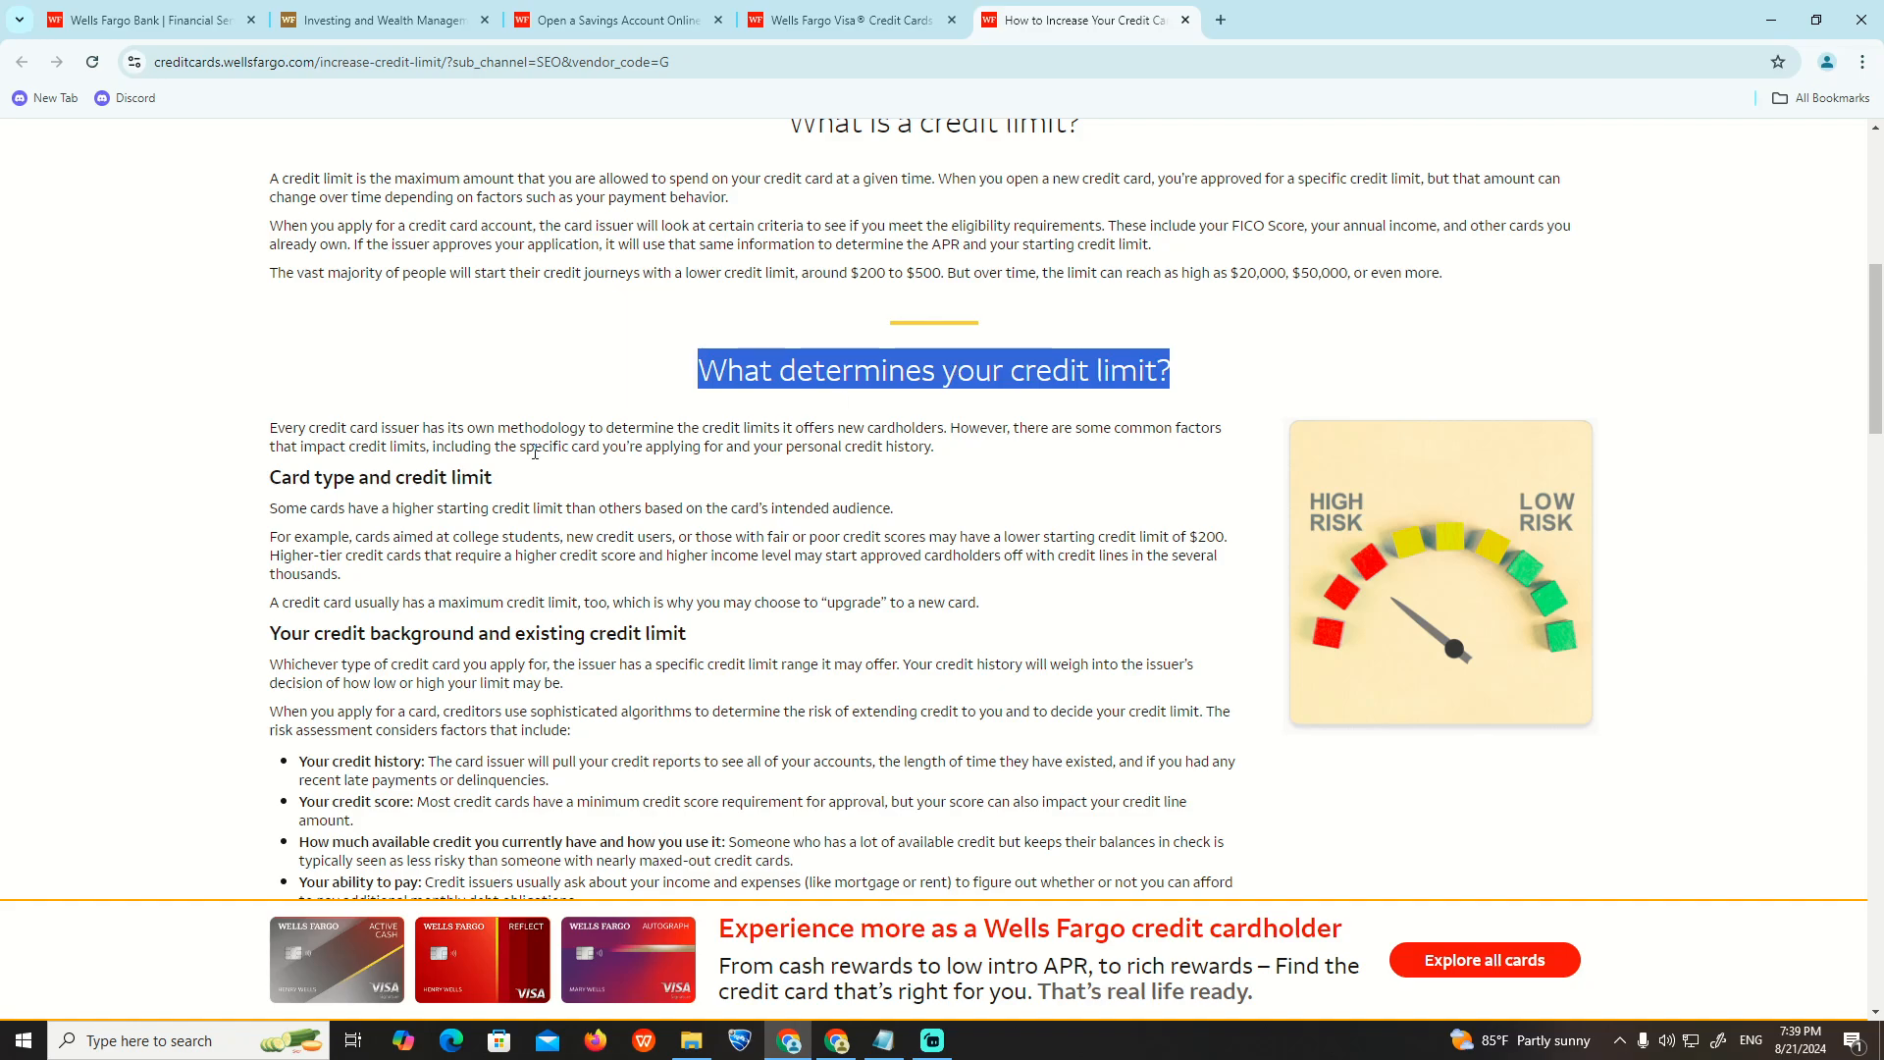
pyautogui.scroll(-3)
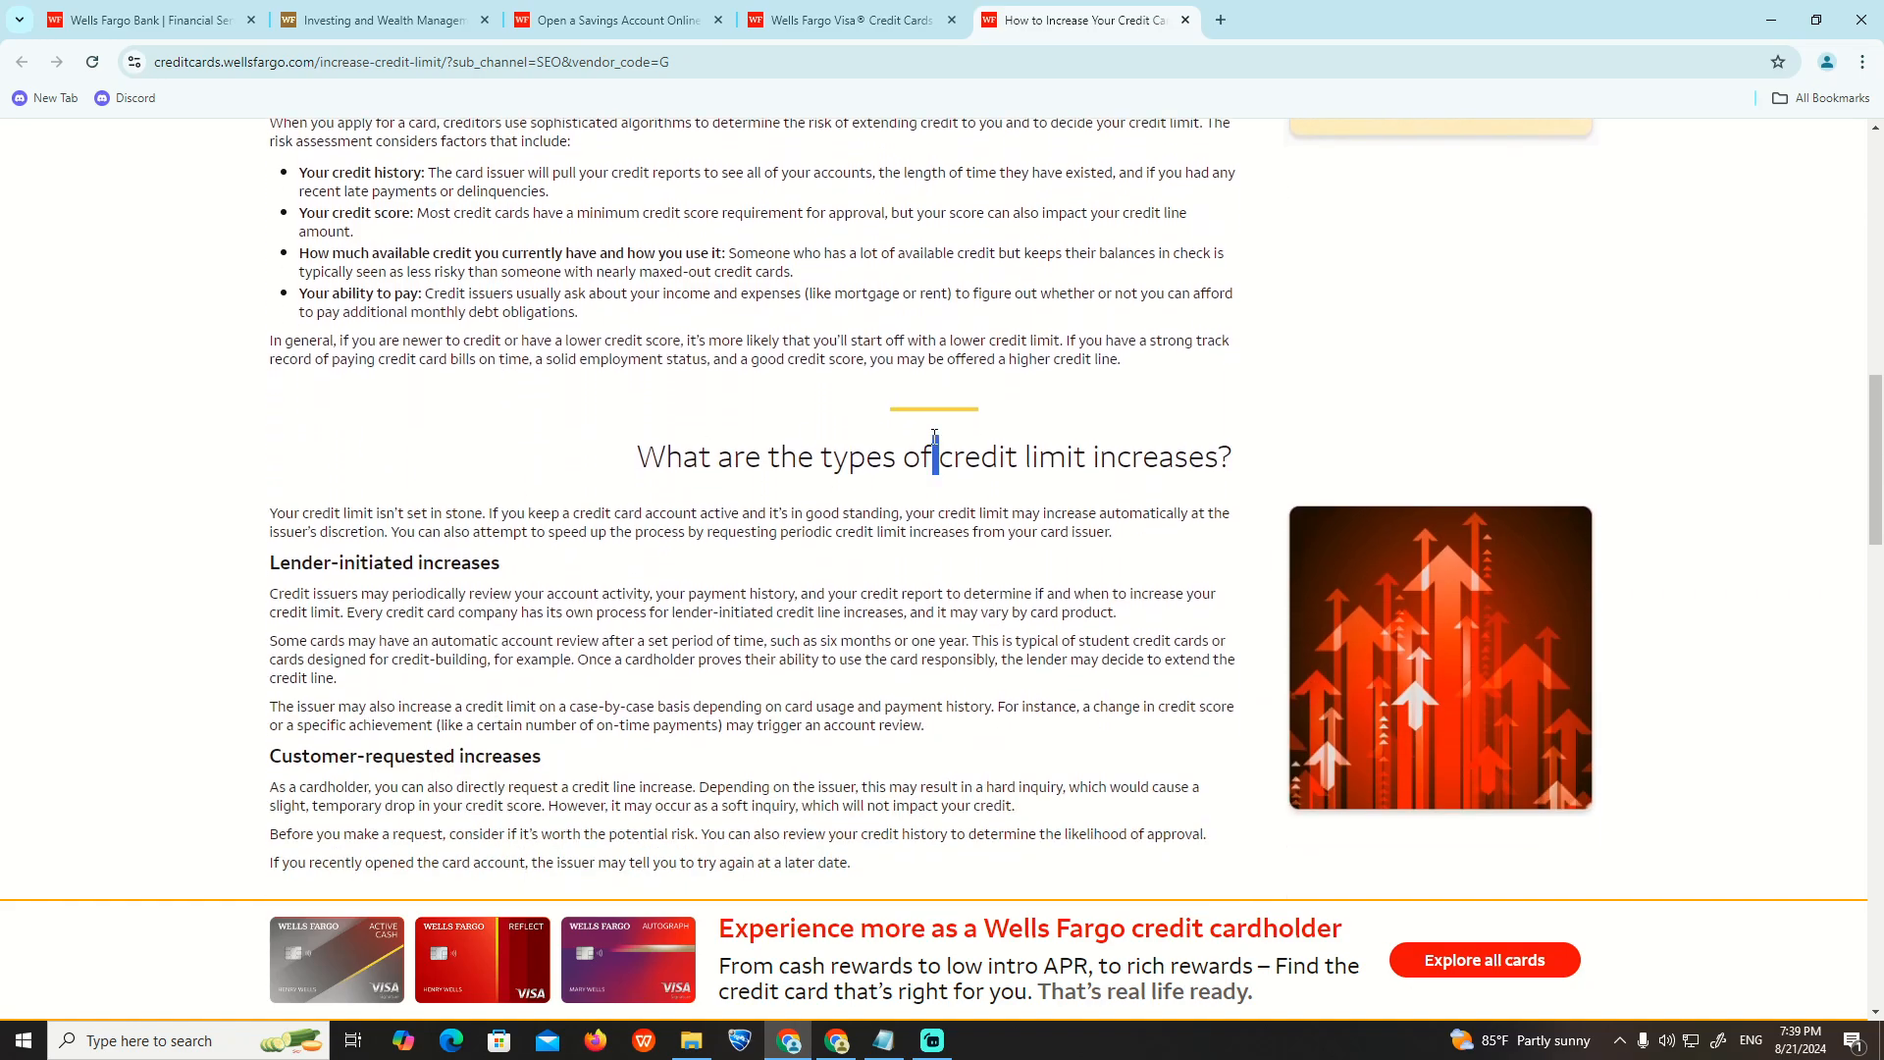
pyautogui.scroll(-3)
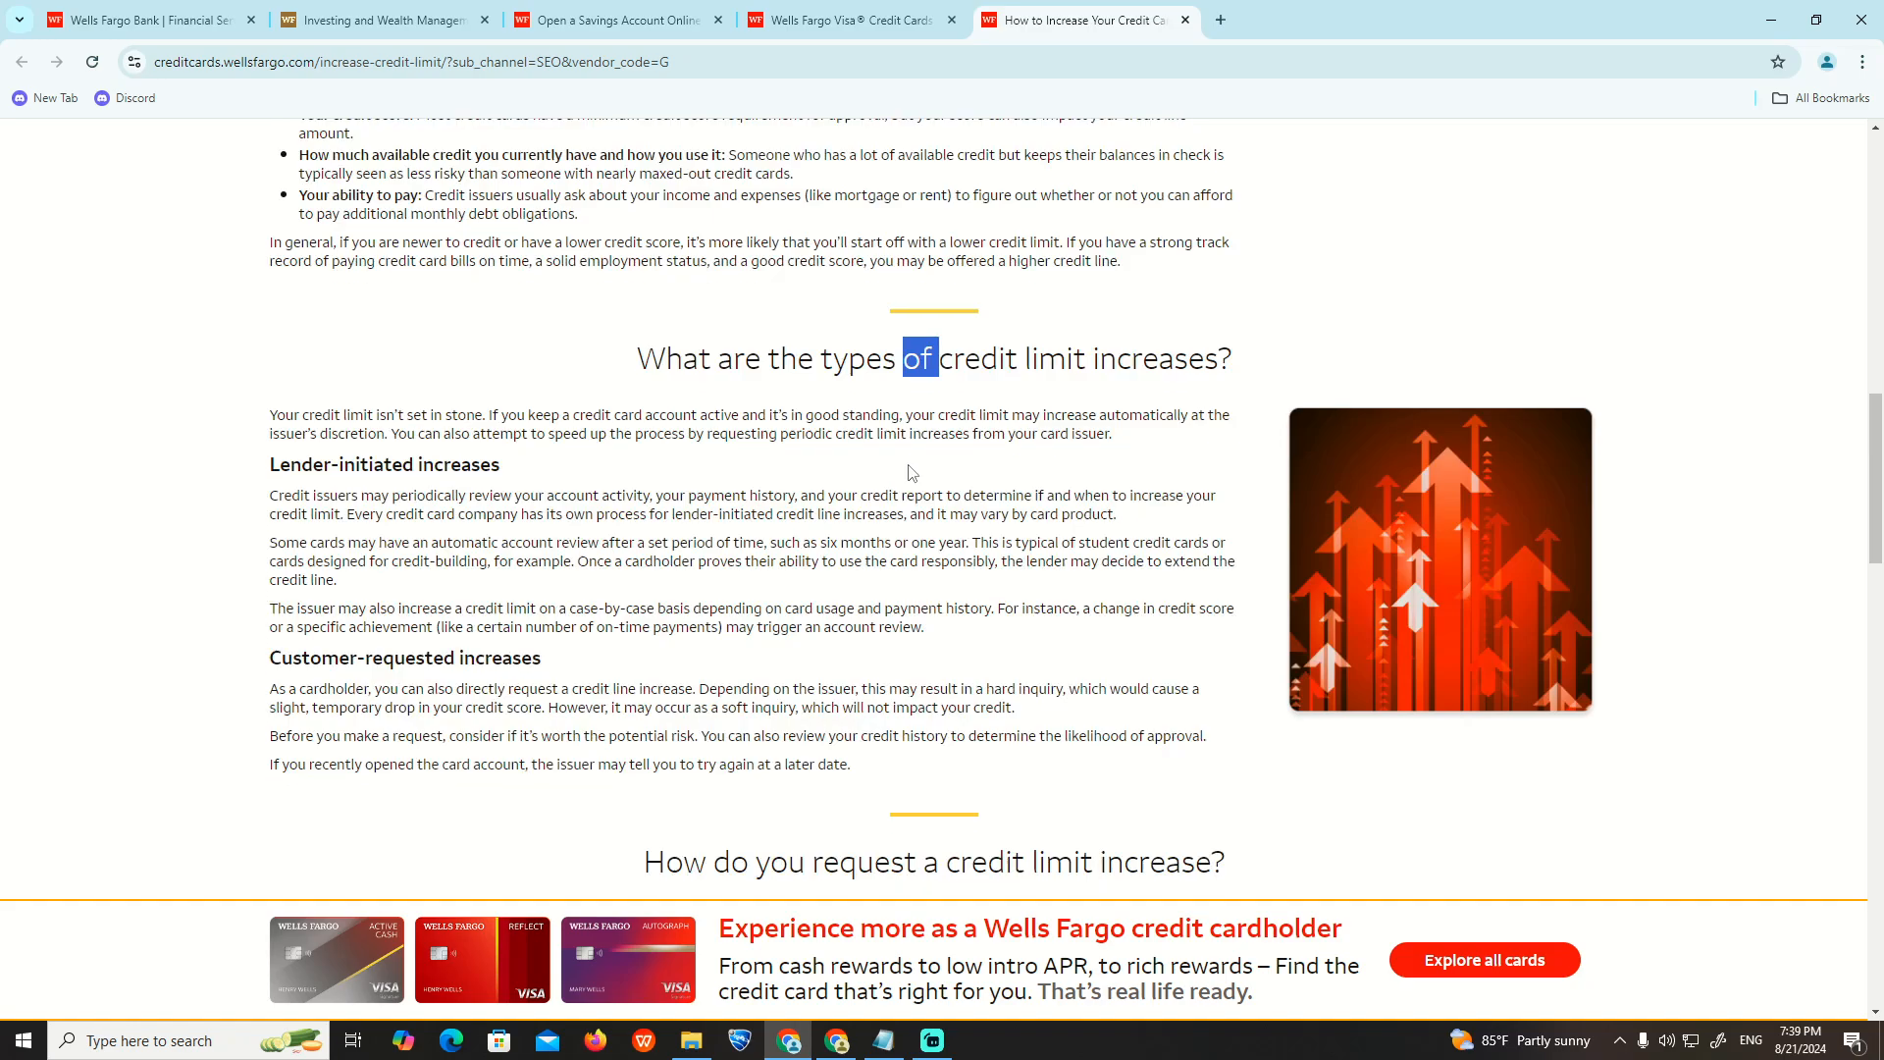
pyautogui.scroll(-3)
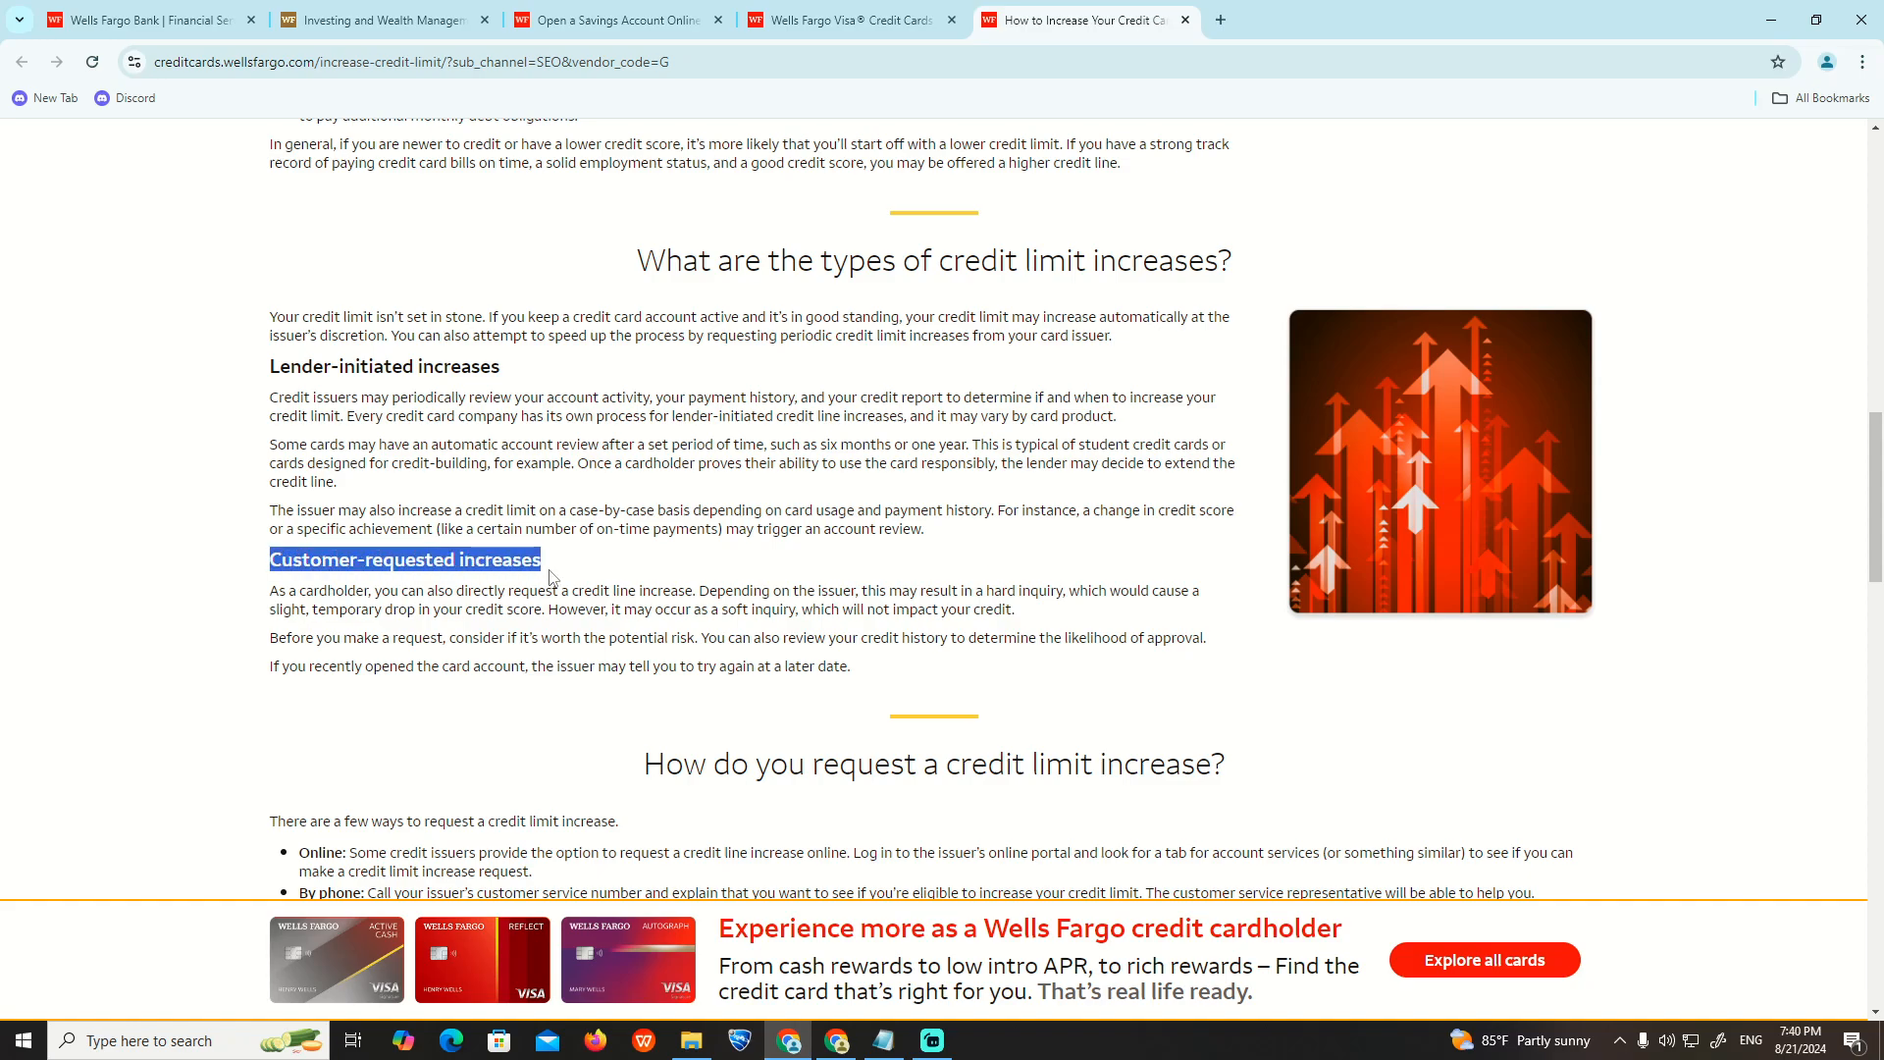
pyautogui.scroll(-3)
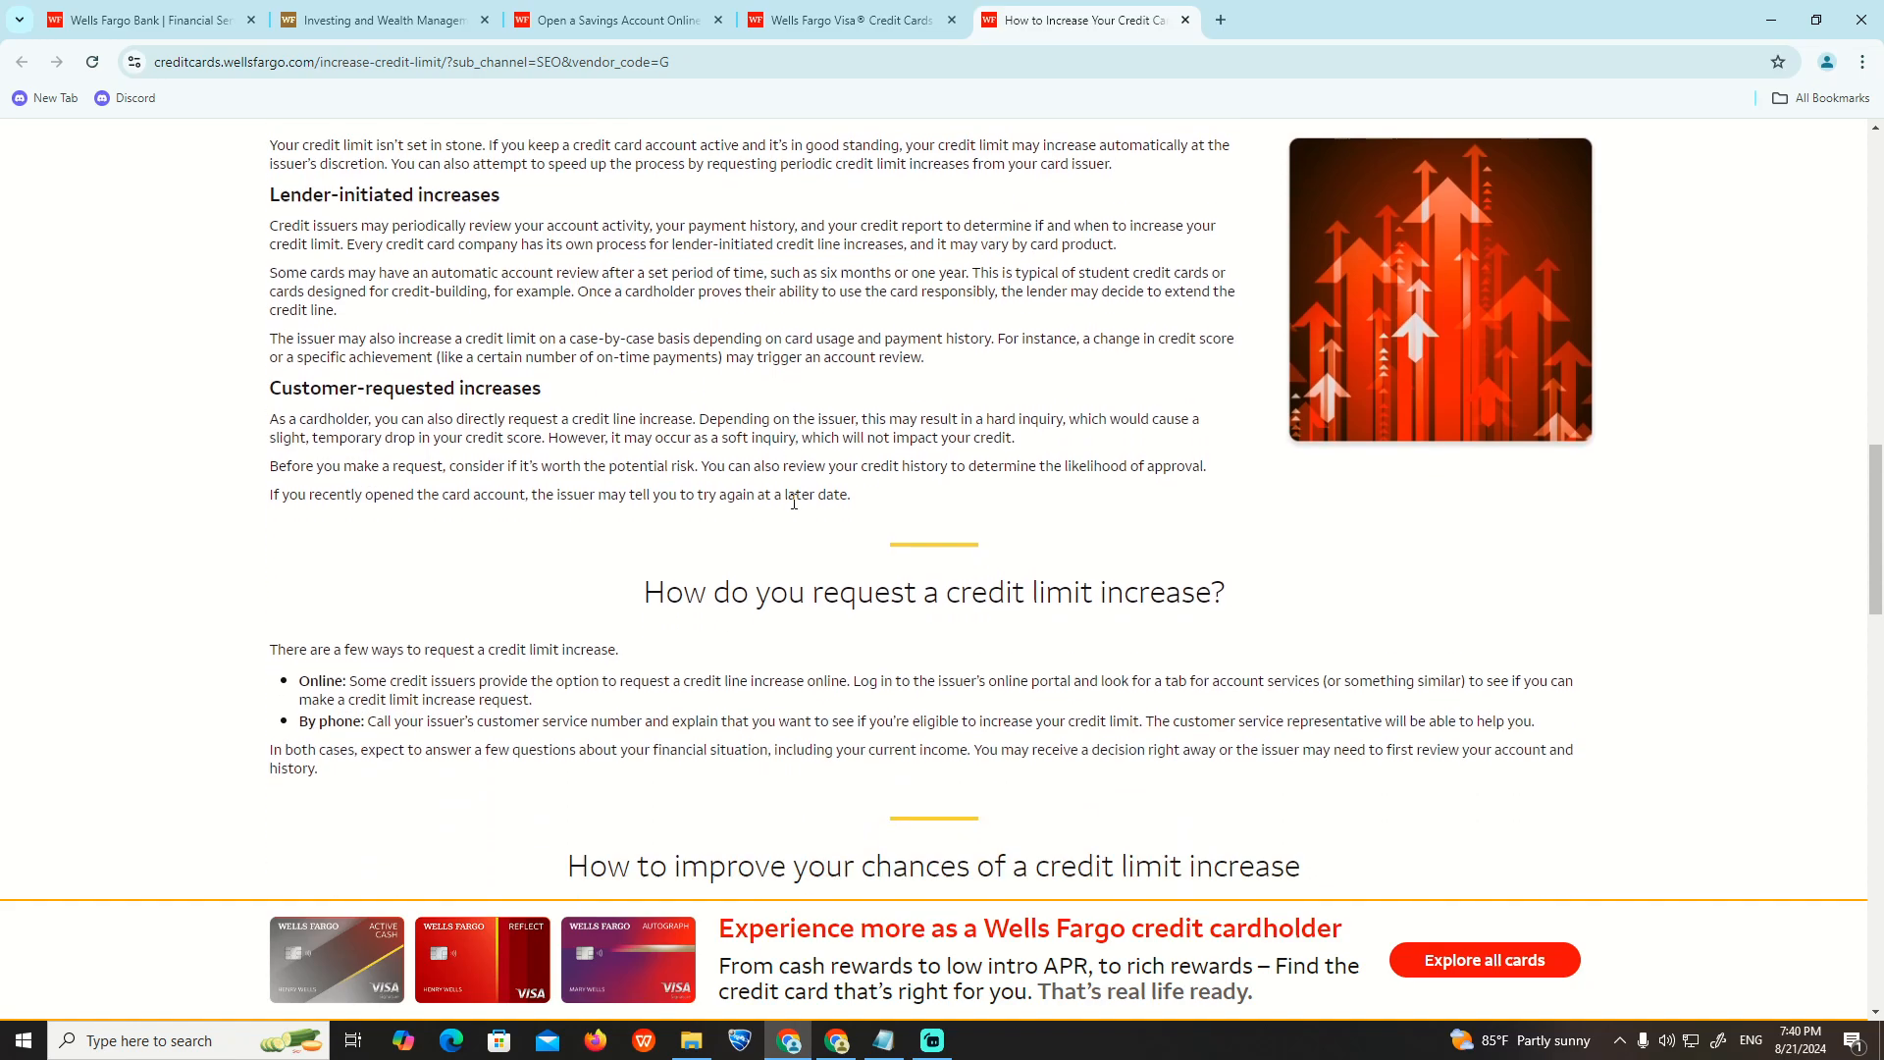
pyautogui.scroll(-3)
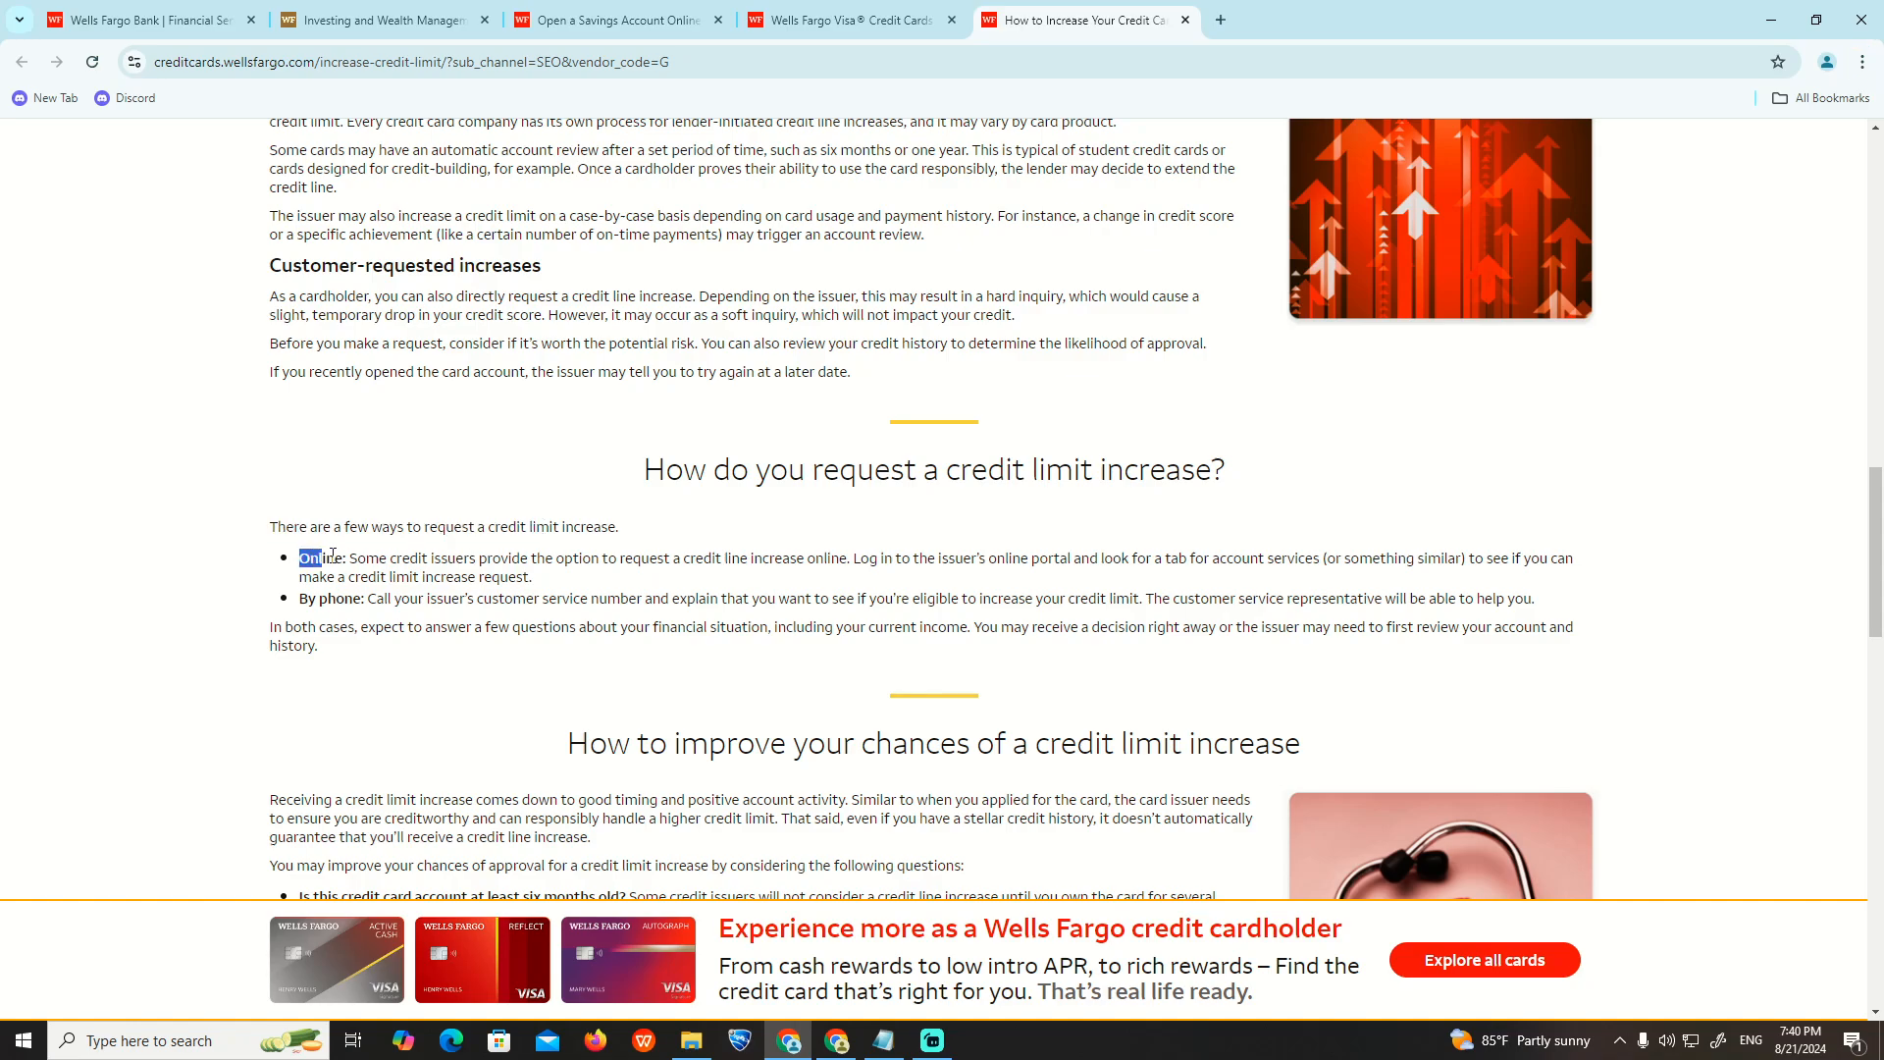
pyautogui.moveTo(296, 557); pyautogui.dragTo(754, 558)
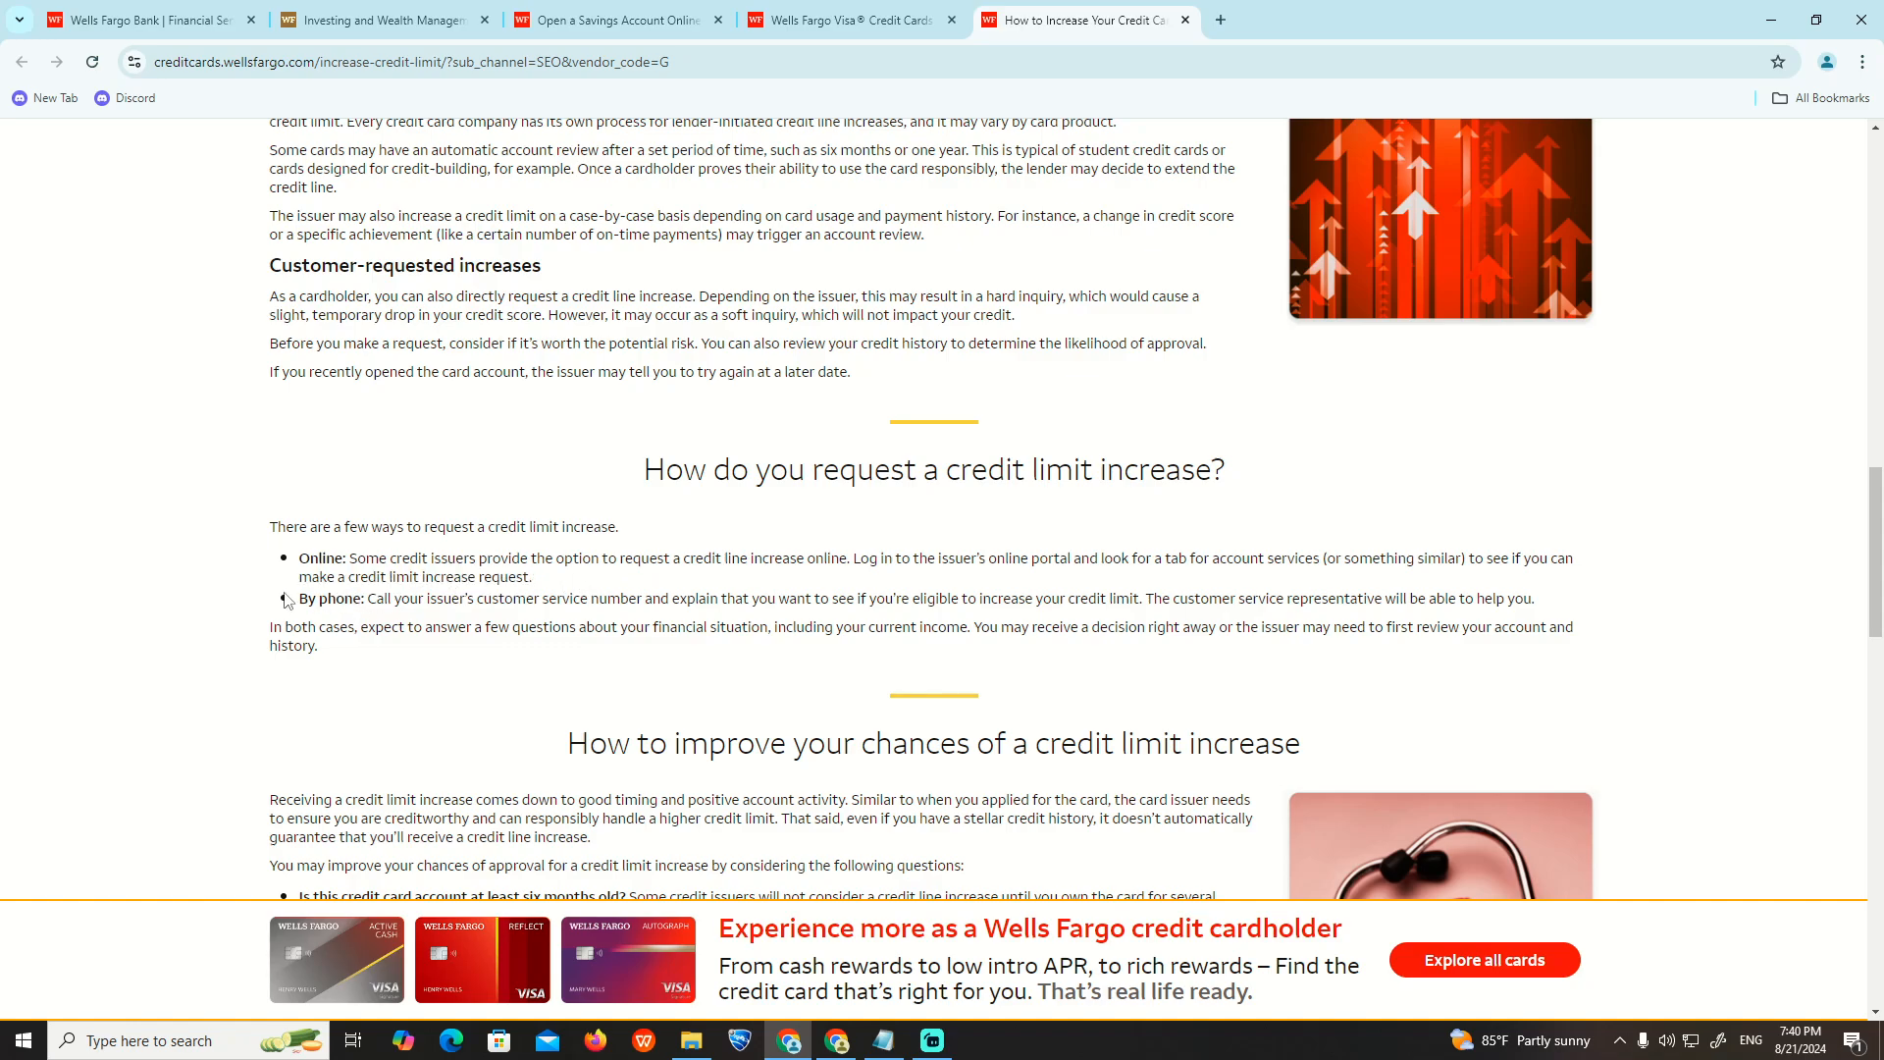
pyautogui.moveTo(296, 598); pyautogui.dragTo(673, 598)
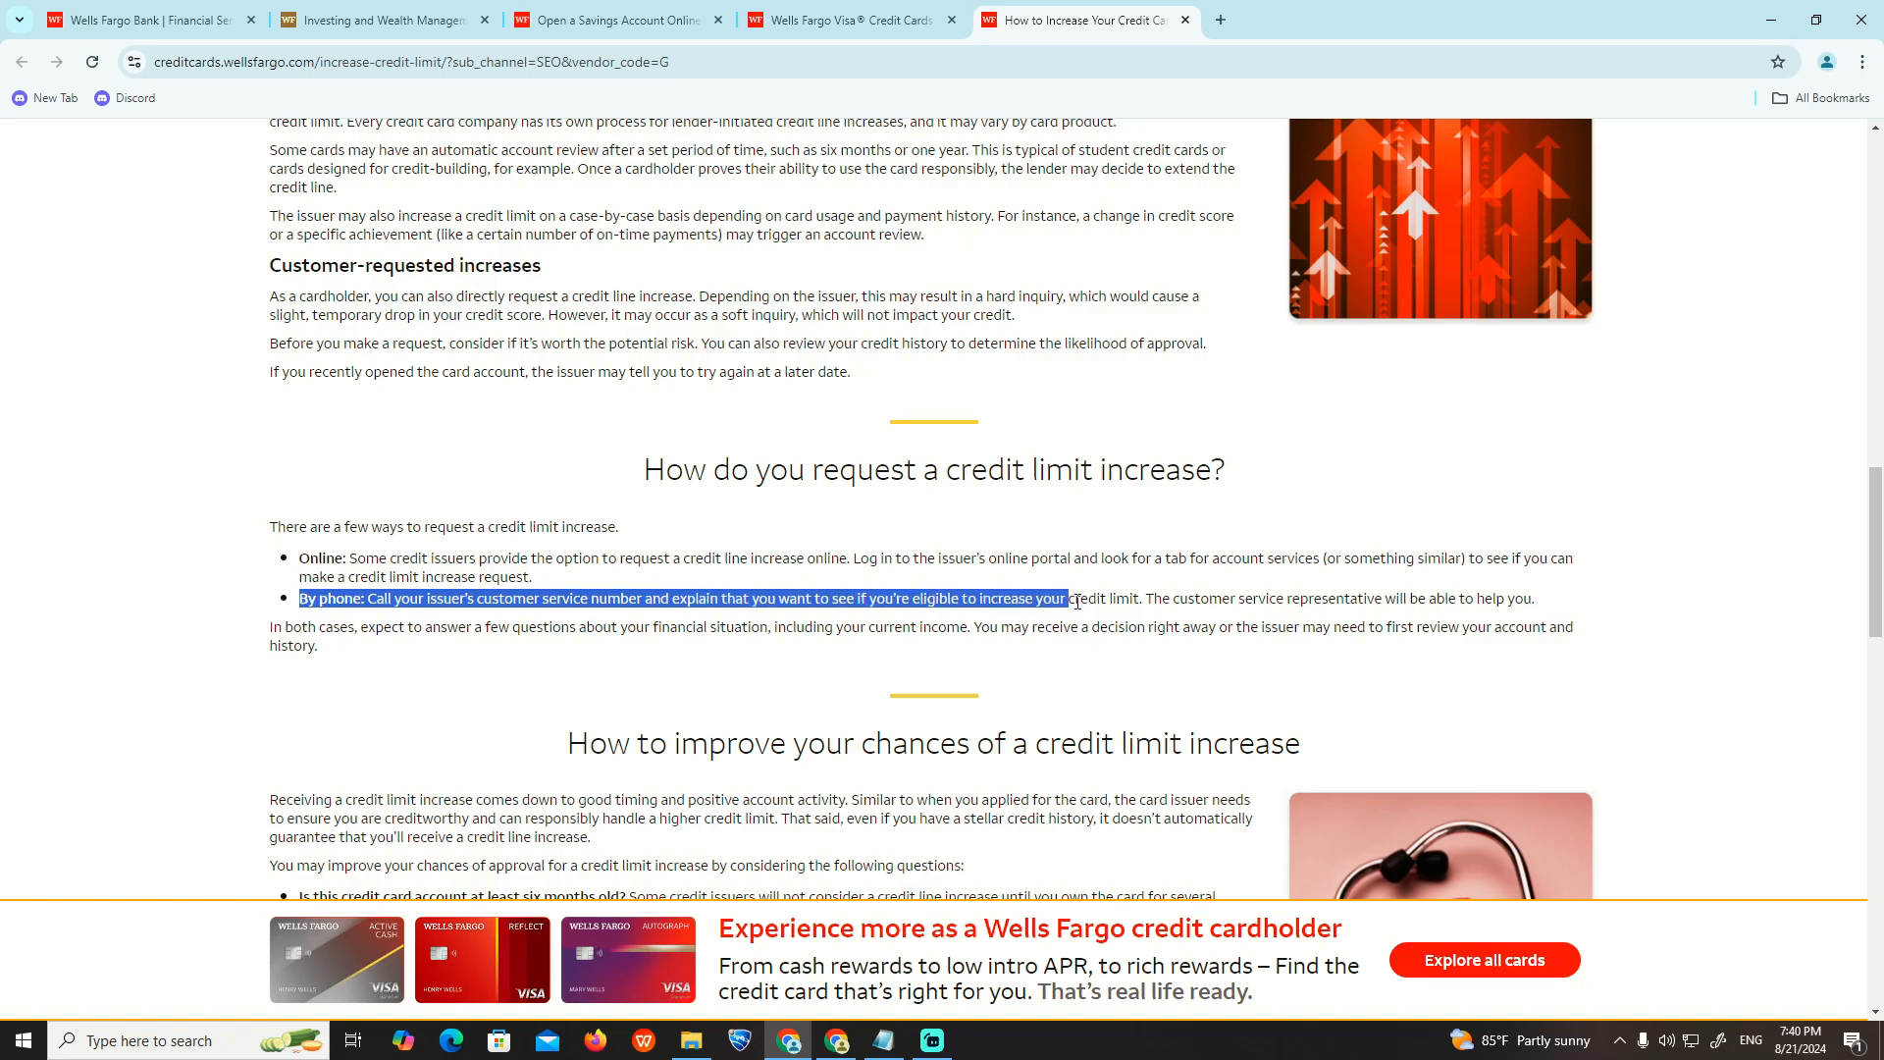
pyautogui.moveTo(1064, 599); pyautogui.dragTo(1201, 599)
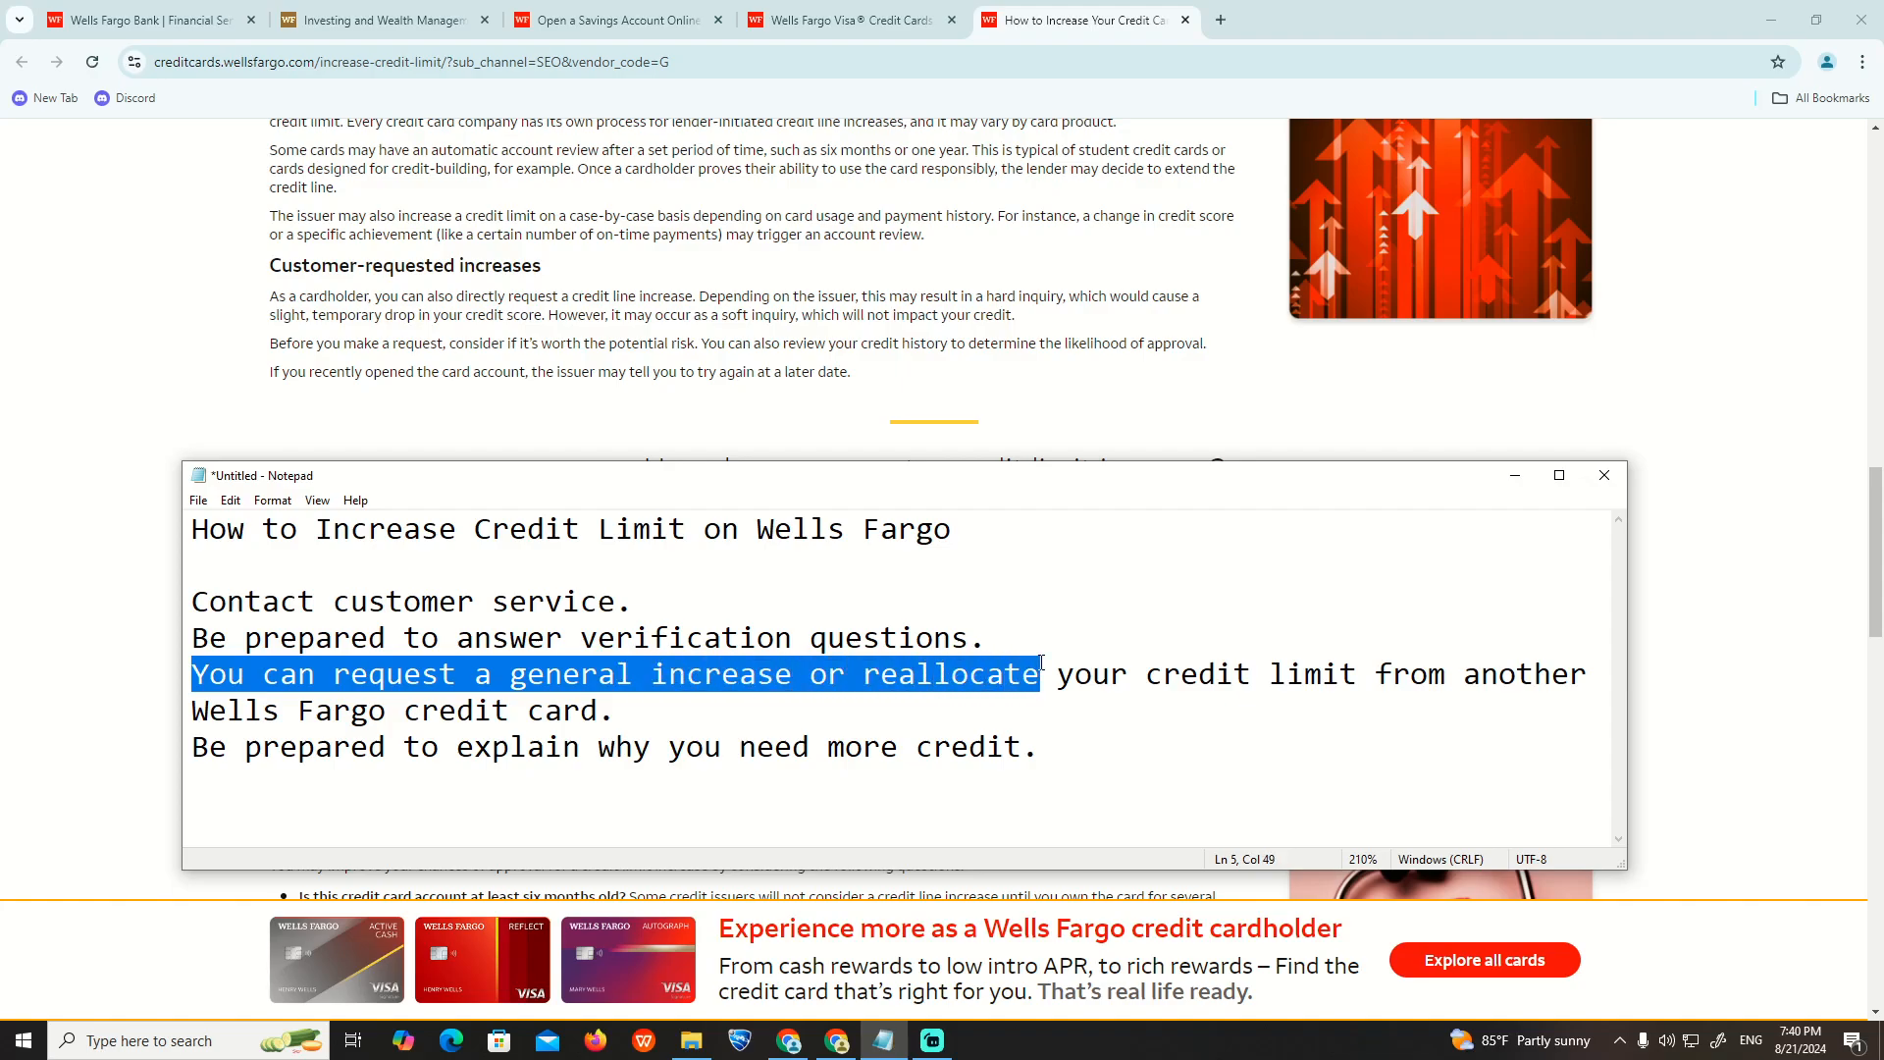
# Highlight the summary's reallocation tip and the tip about explaining why more credit is needed
pyautogui.moveTo(1043, 674); pyautogui.dragTo(1366, 674)
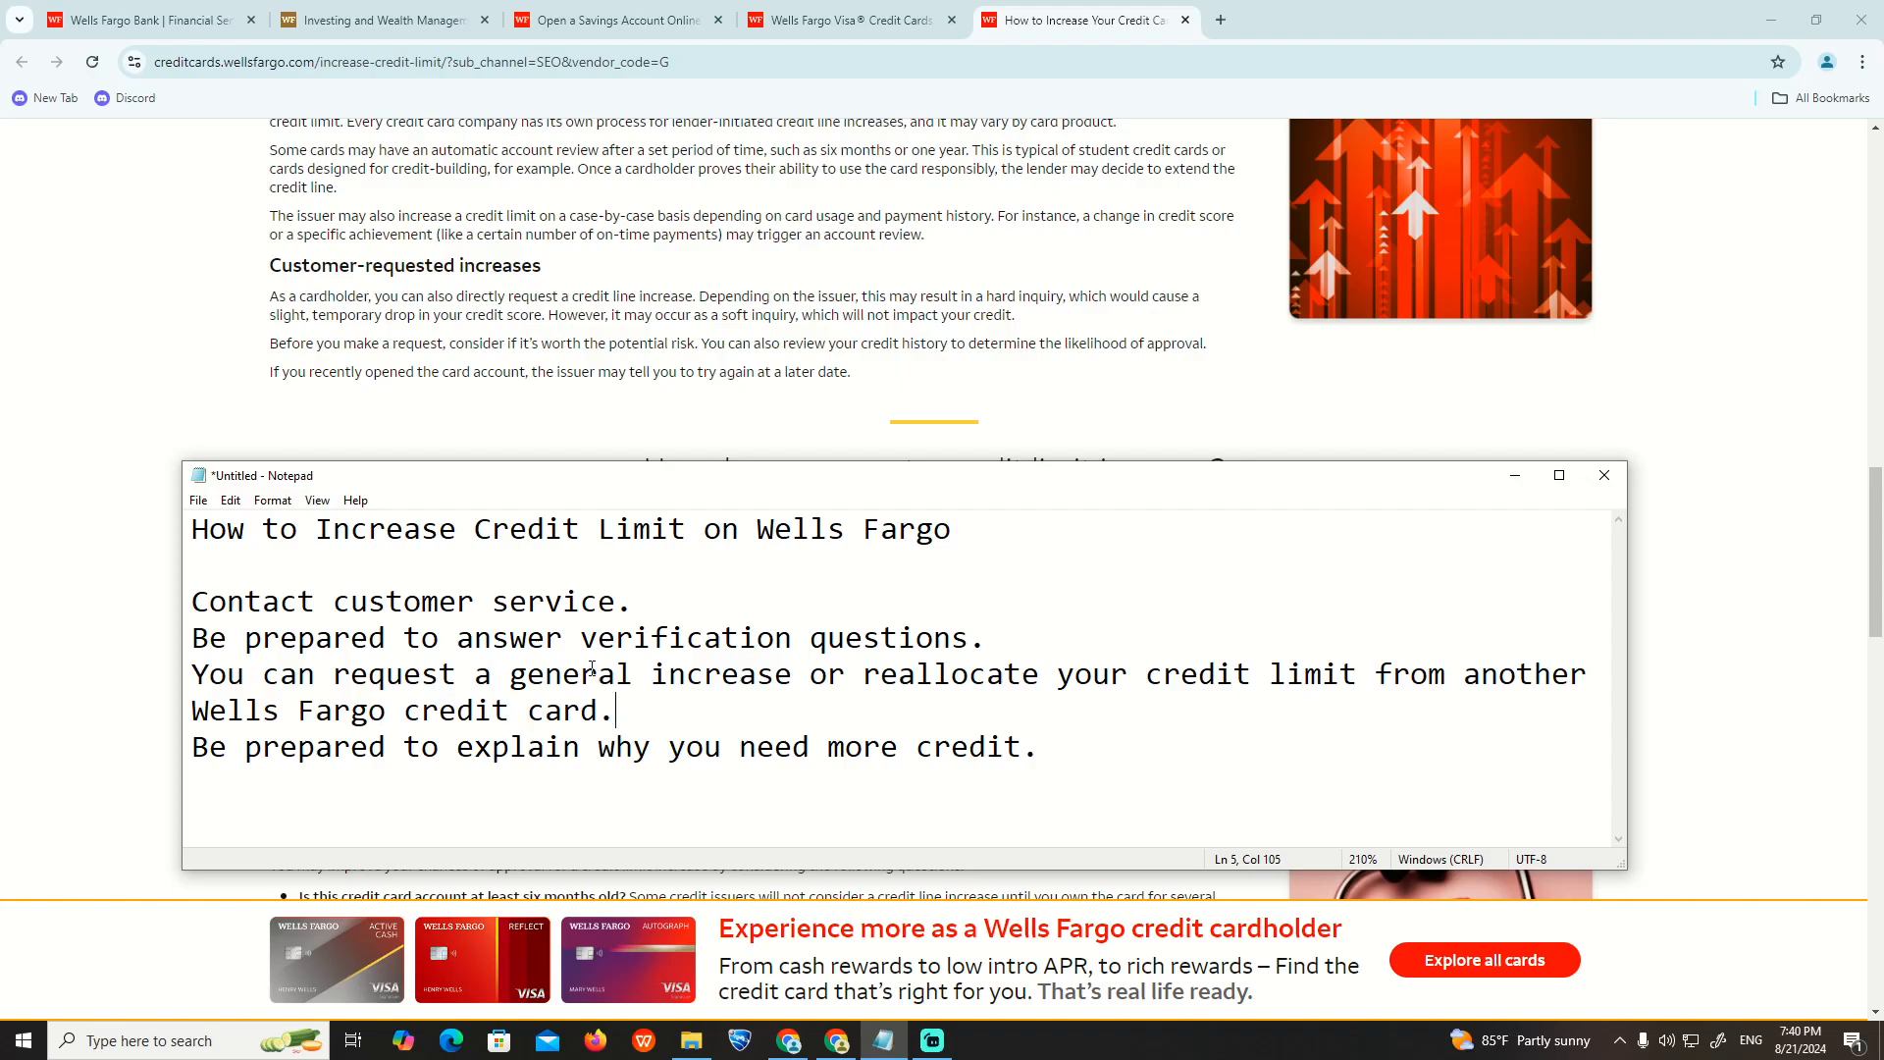
pyautogui.moveTo(189, 746); pyautogui.dragTo(723, 746)
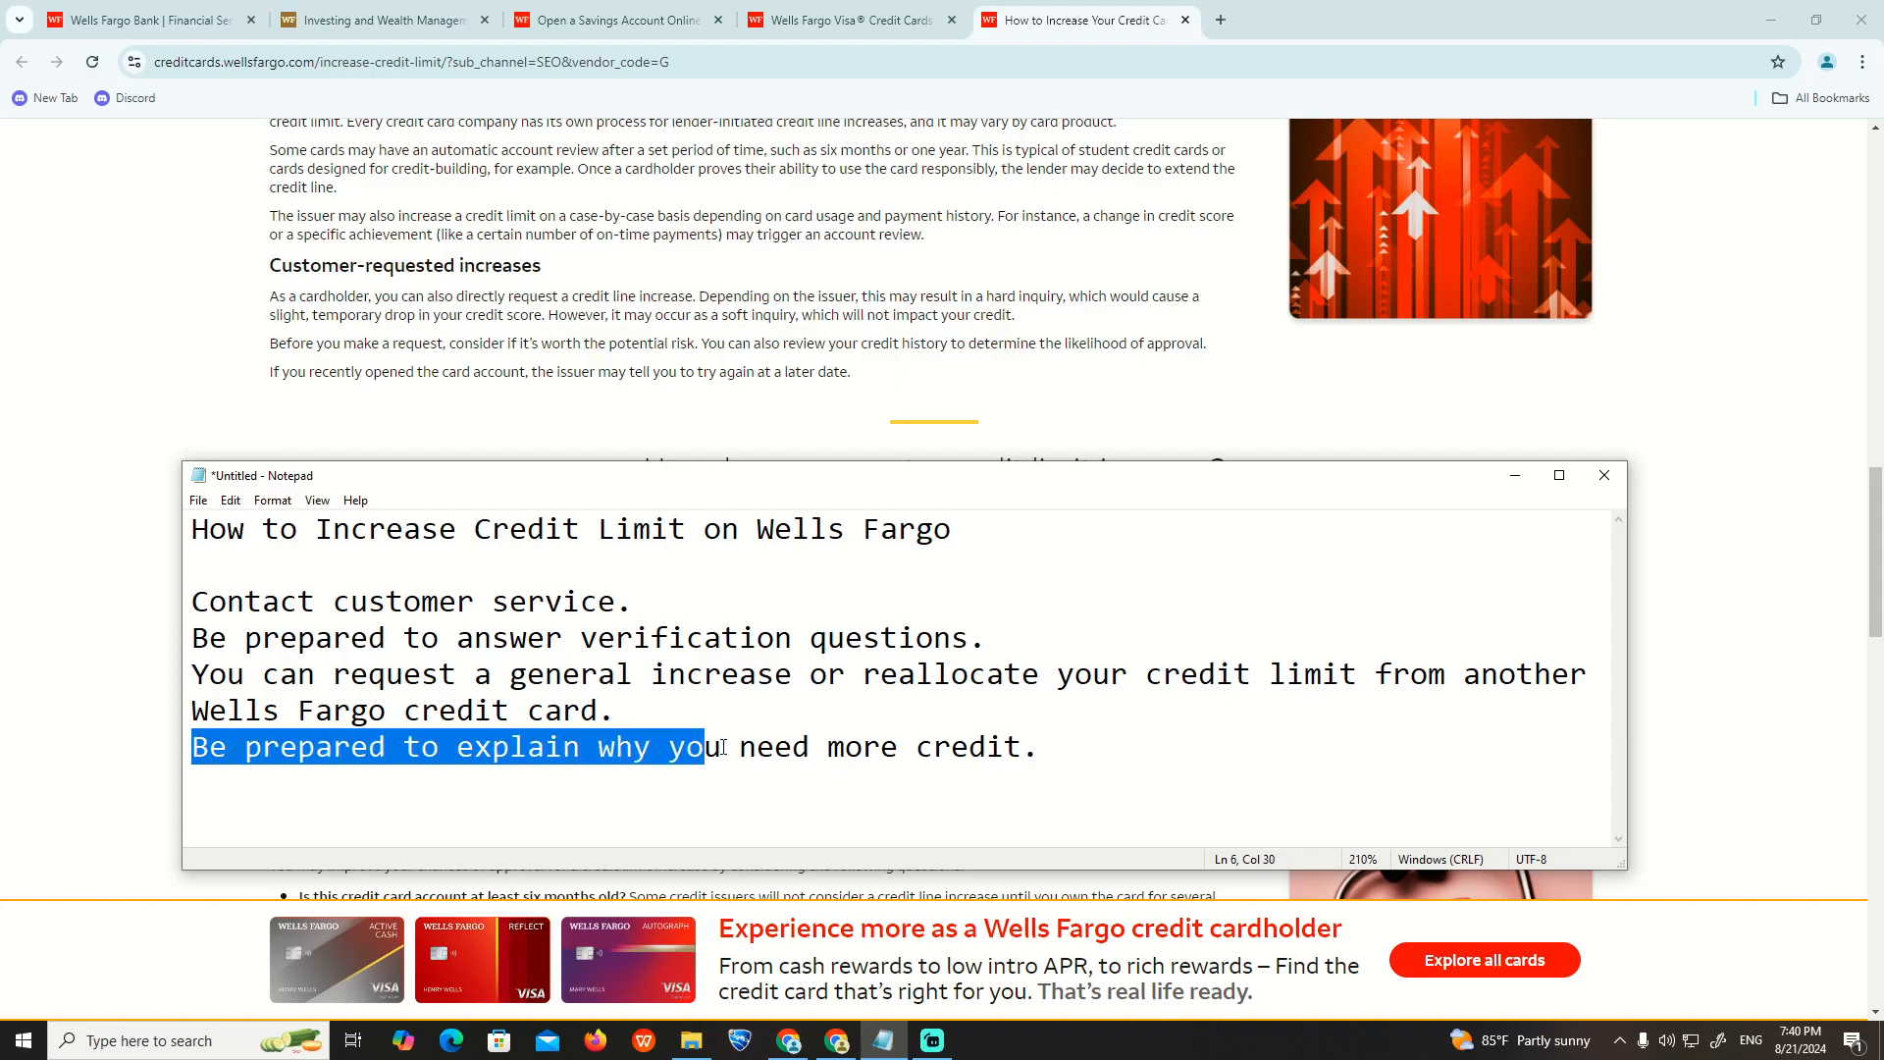